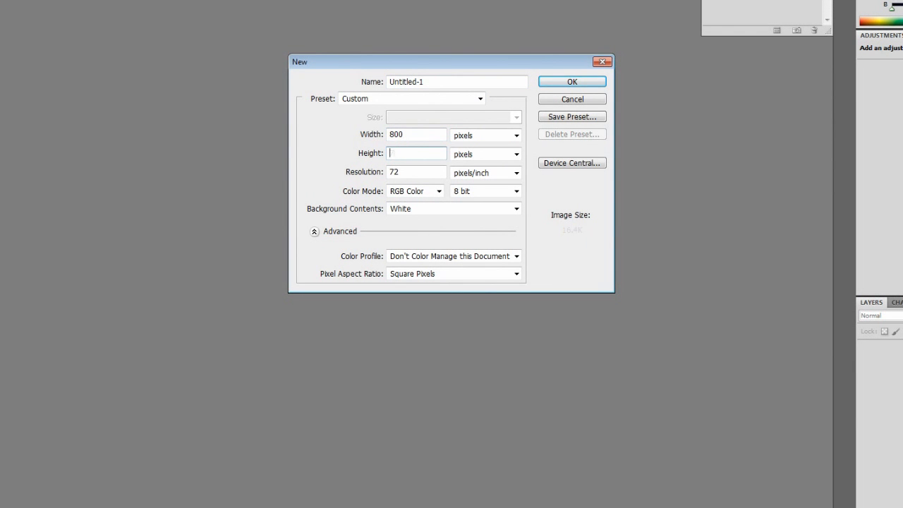
Create a new blank white document and add an empty layer to it.
click(572, 99)
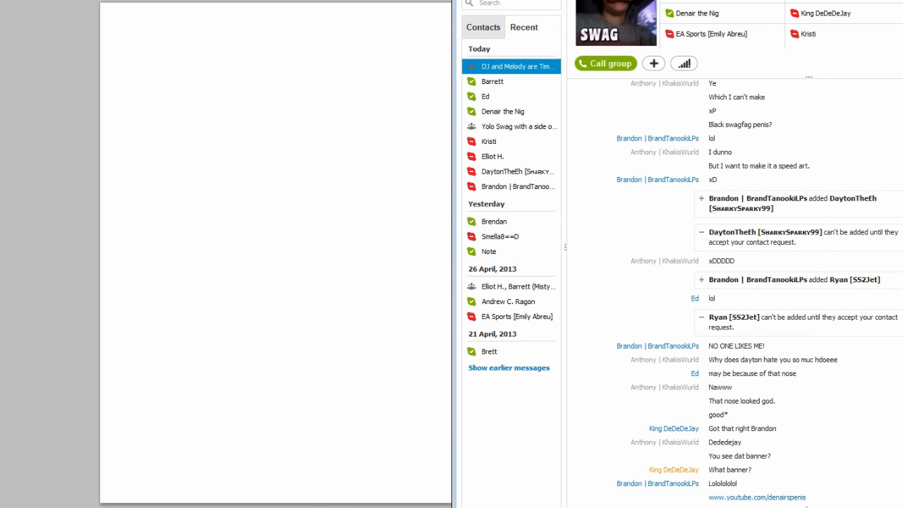
scroll(down, 3)
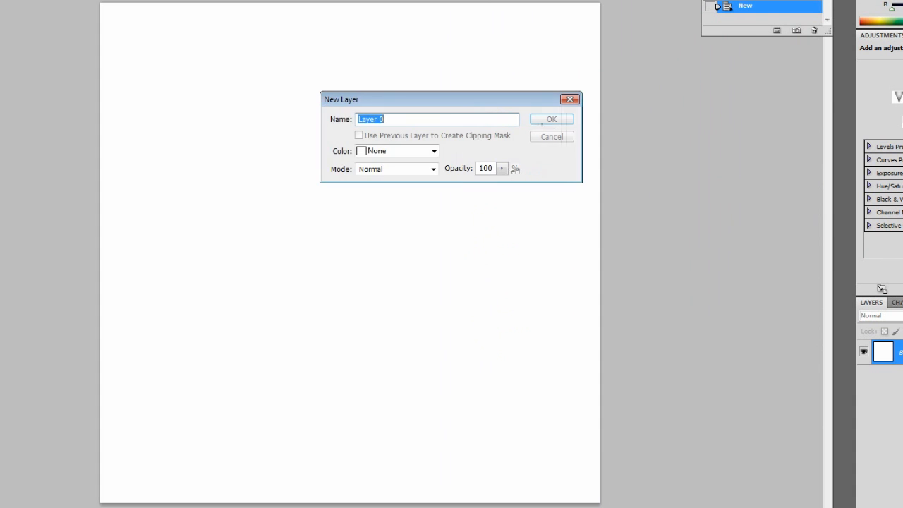
click(551, 118)
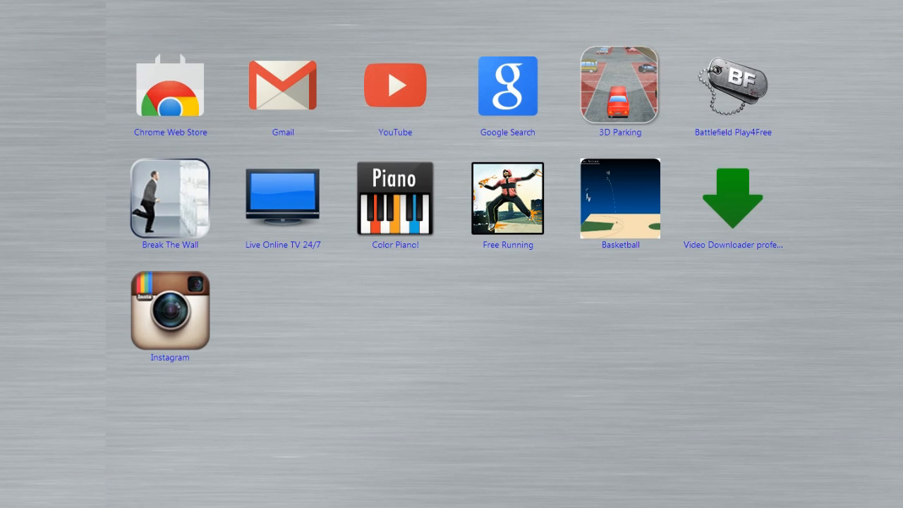
Search Google Images for 'Ghetto background' and save the graffiti wall picture.
click(508, 86)
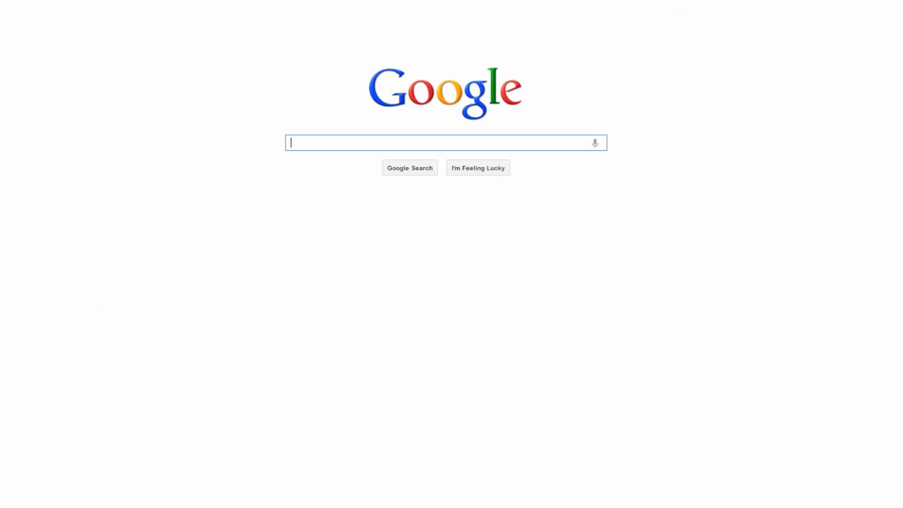
text(G)
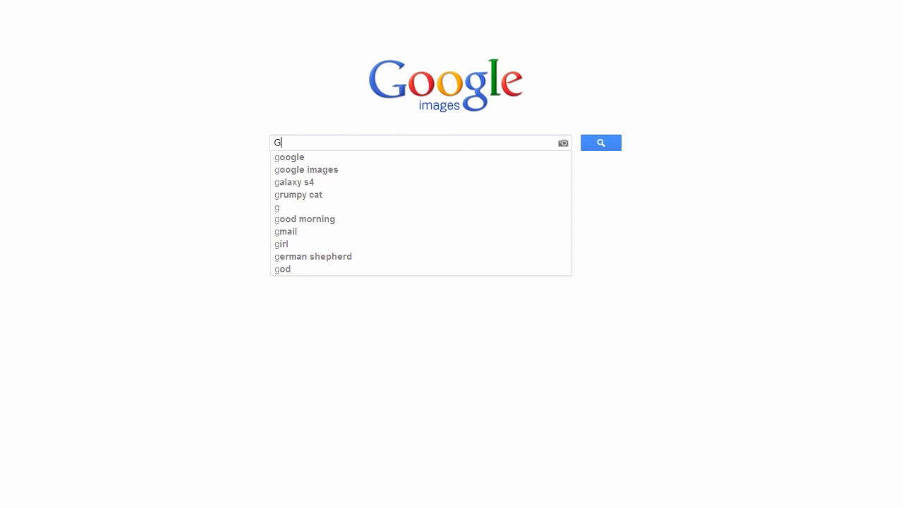
text(hetto background)
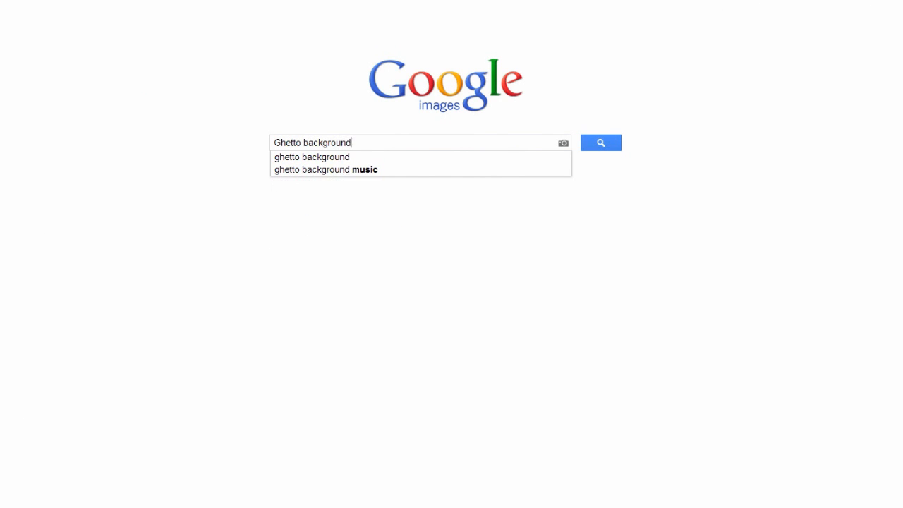
click(602, 142)
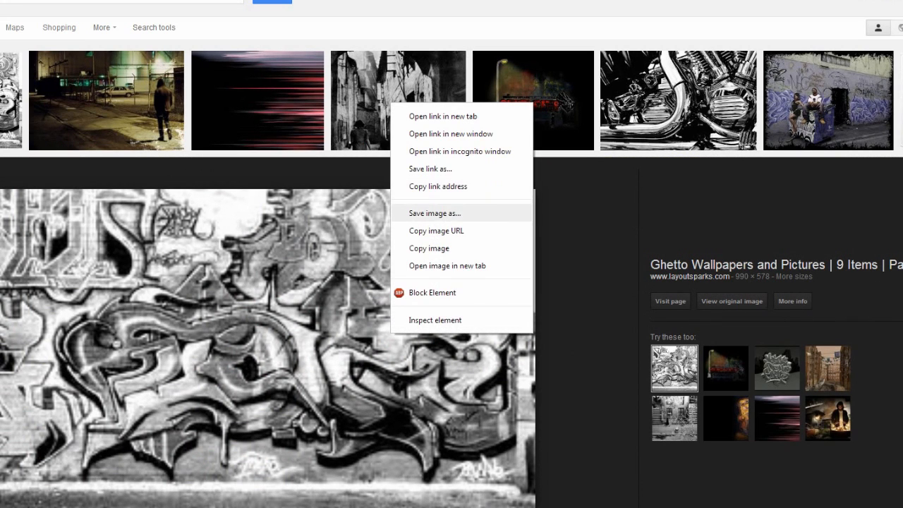
click(435, 212)
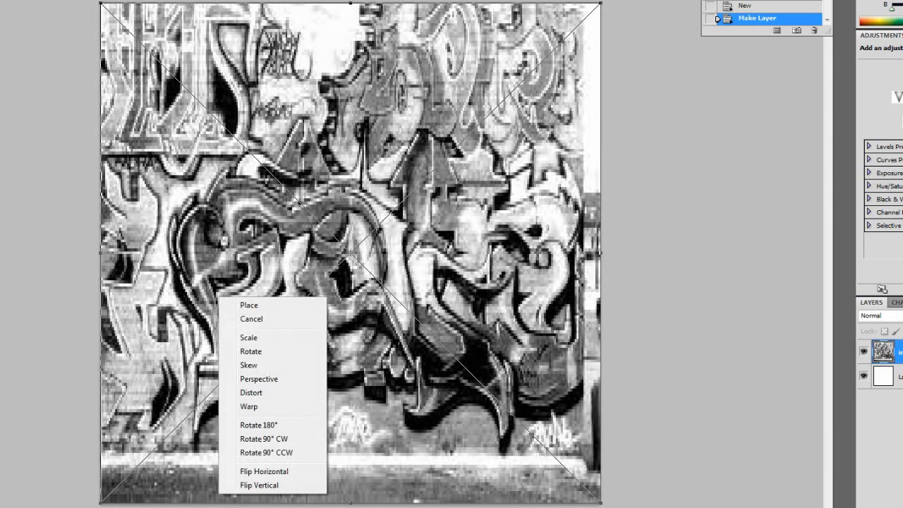
Commit the placed graffiti wall image so it fills the canvas.
click(249, 305)
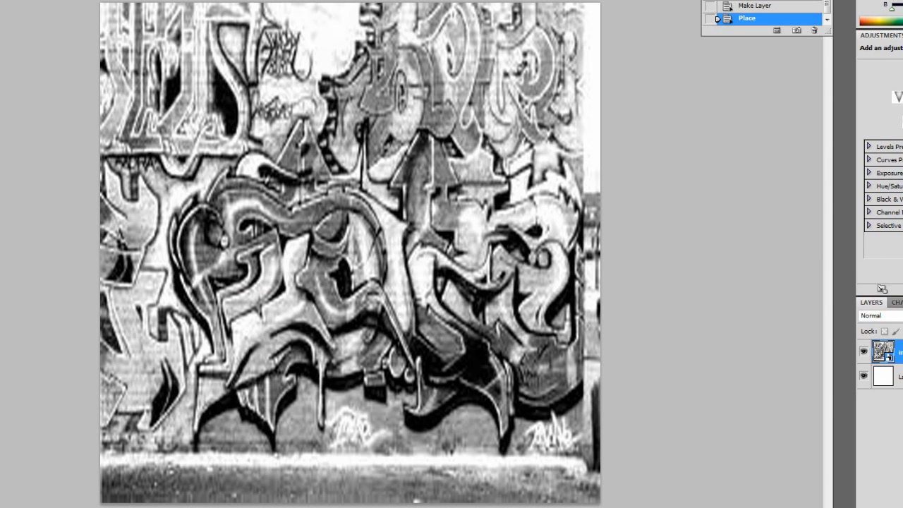
click(43, 2)
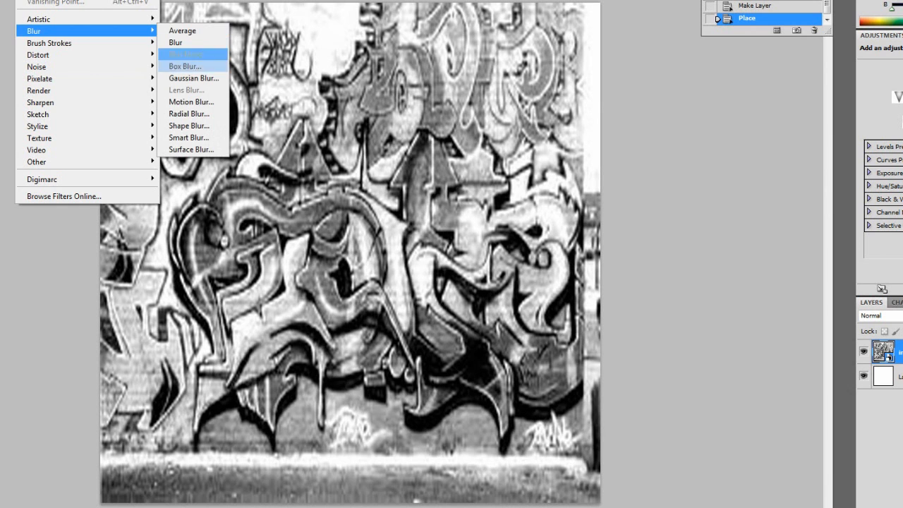
Apply a Gaussian Blur with a small radius to soften the graffiti wall.
click(193, 78)
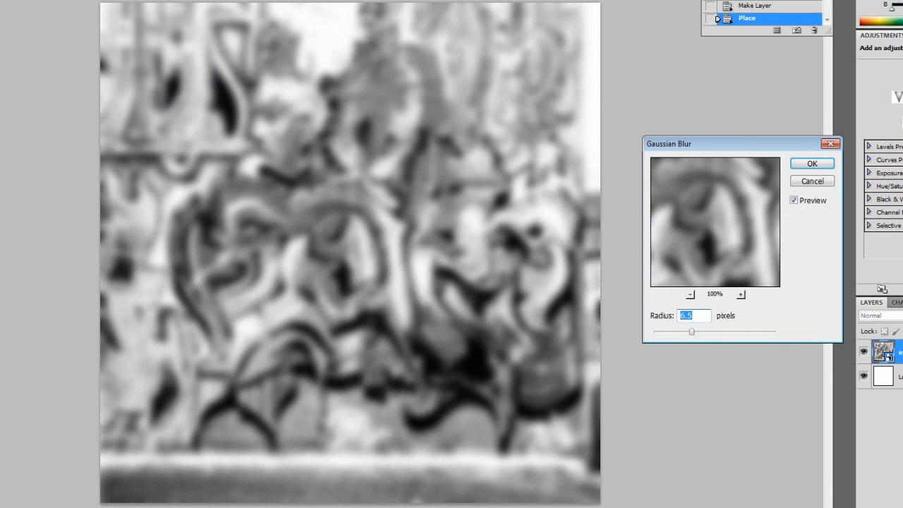
drag(691, 332, 673, 331)
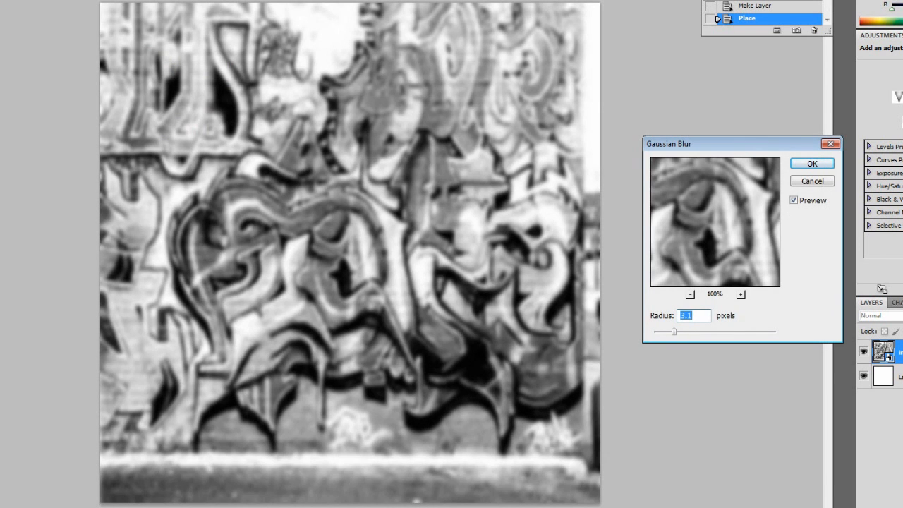
click(812, 164)
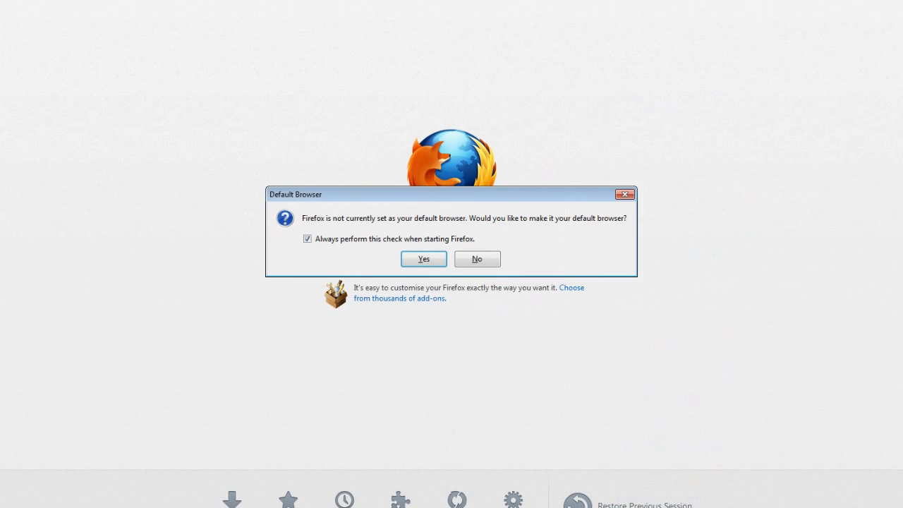
click(477, 260)
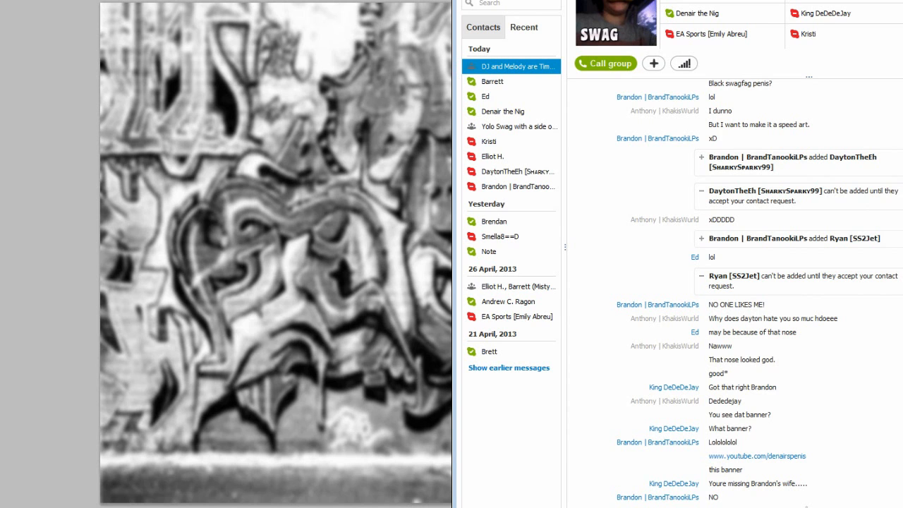
scroll(down, 3)
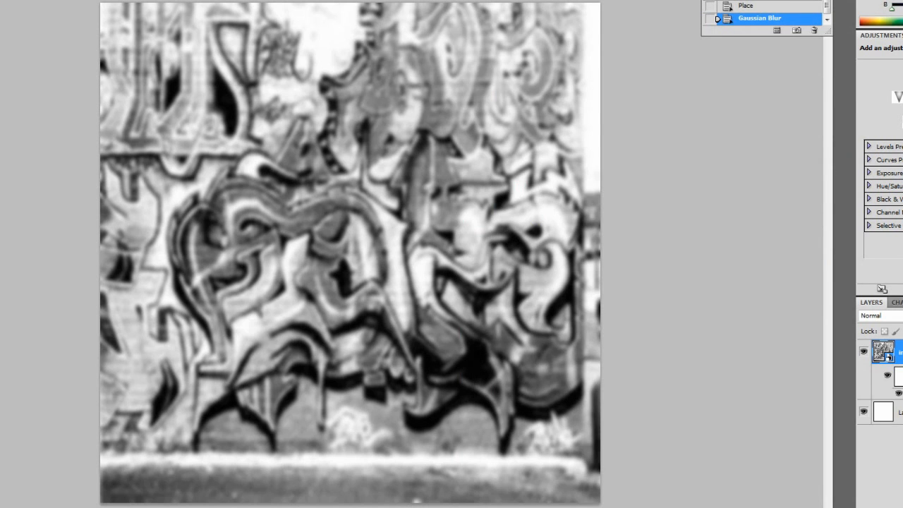
Add an Inner Shadow layer style to darken the wall image's edges.
double_click(884, 351)
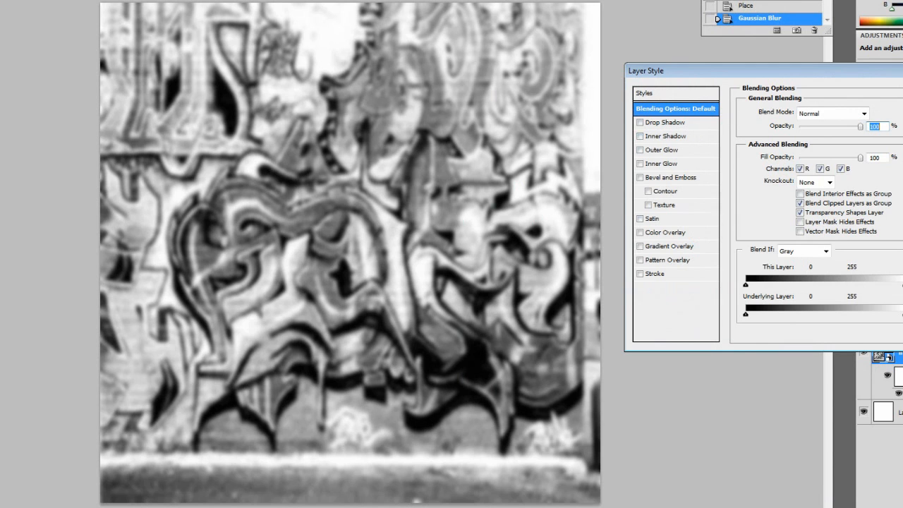
click(666, 135)
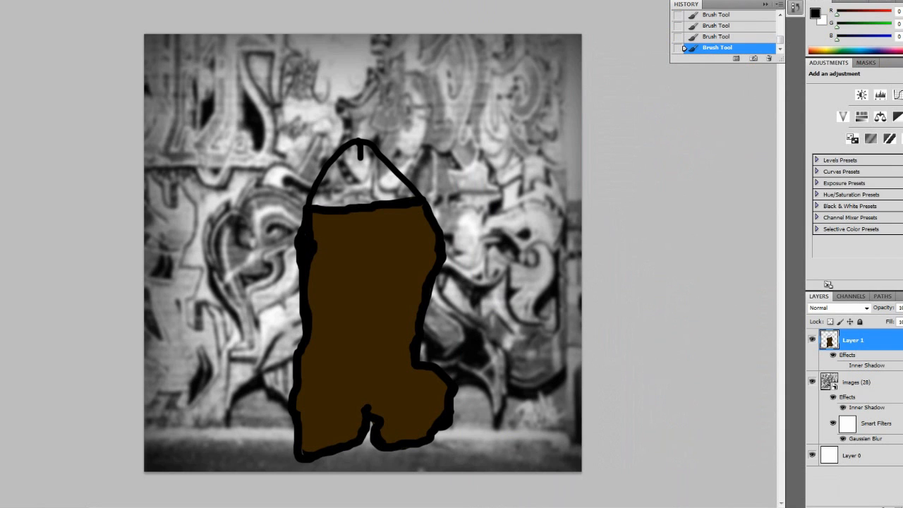
Choose a pink foreground colour and brush pink strokes into the spray can's cap.
click(815, 13)
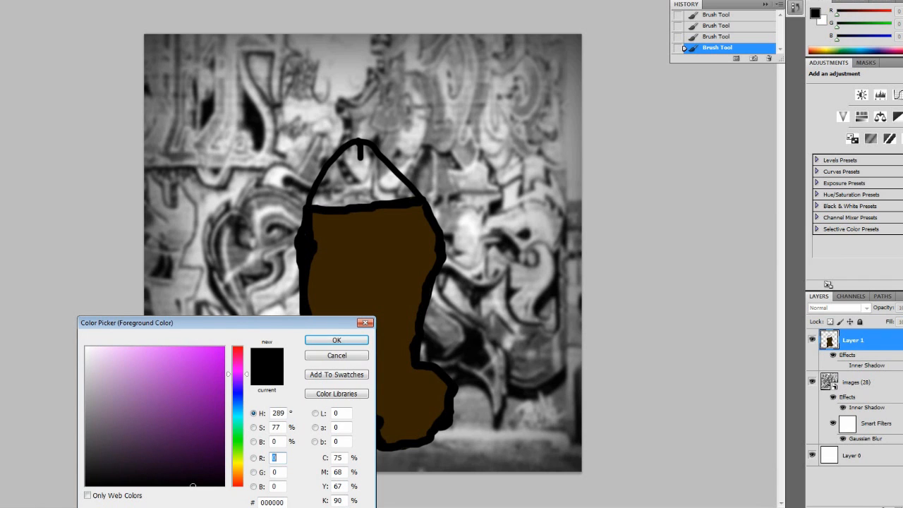
click(156, 356)
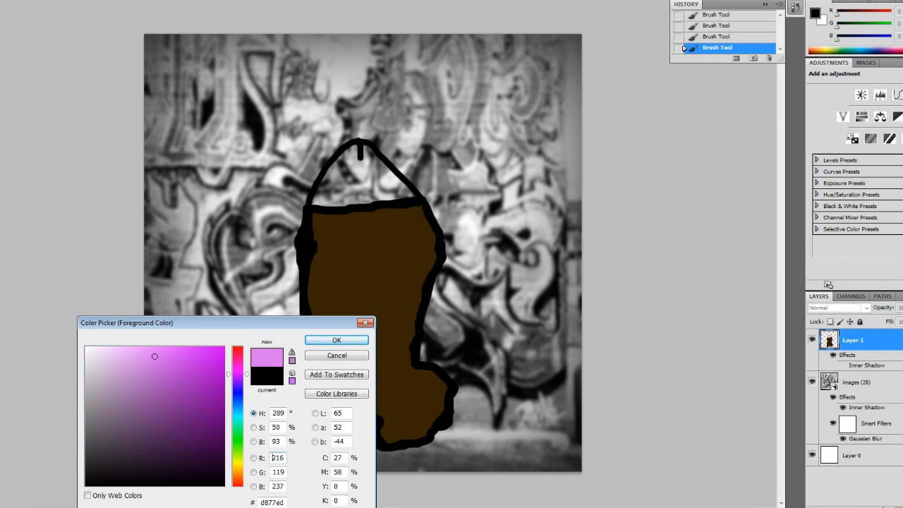
click(336, 341)
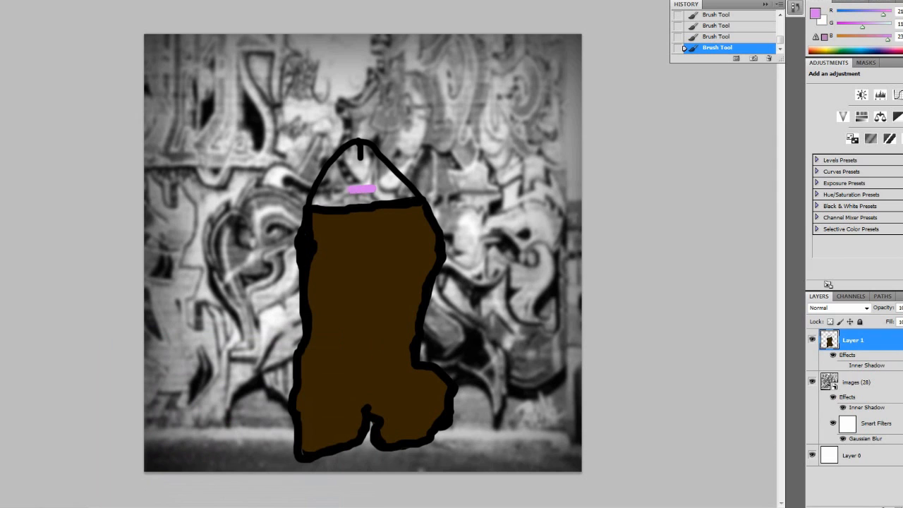
drag(353, 189, 381, 198)
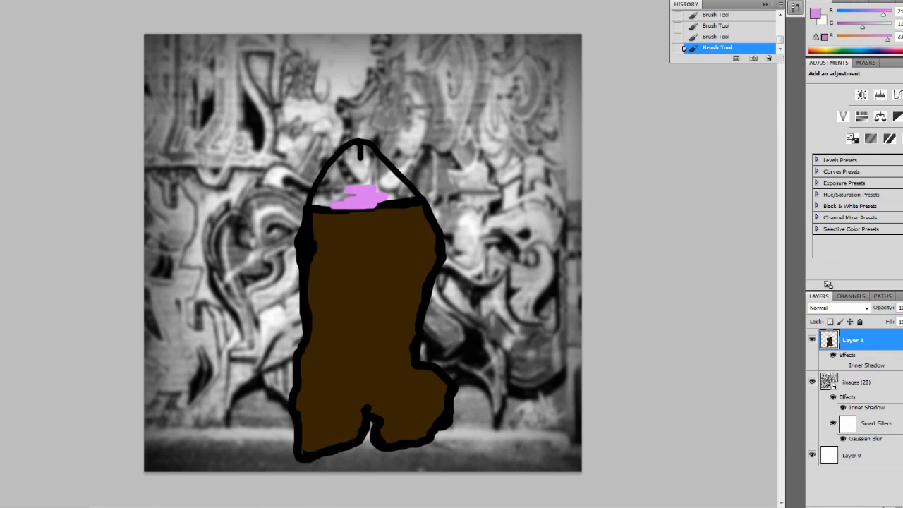
drag(360, 197, 322, 200)
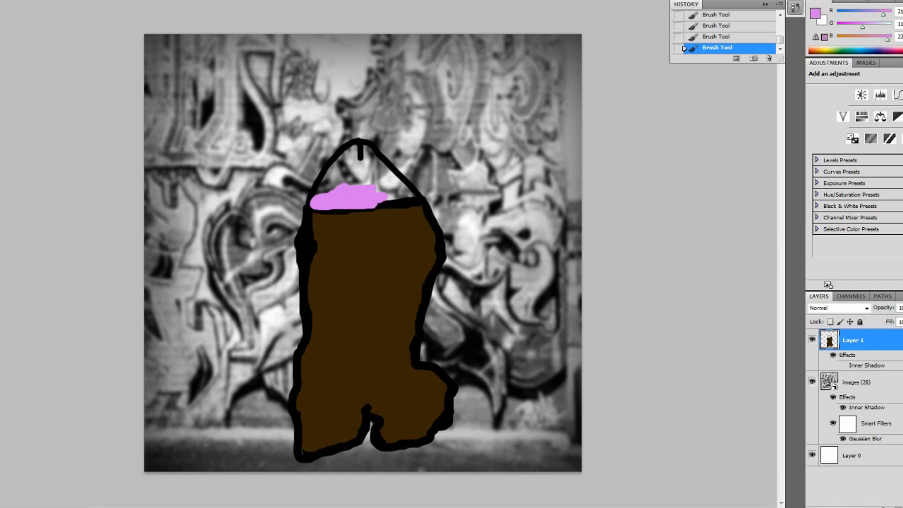
drag(352, 191, 353, 148)
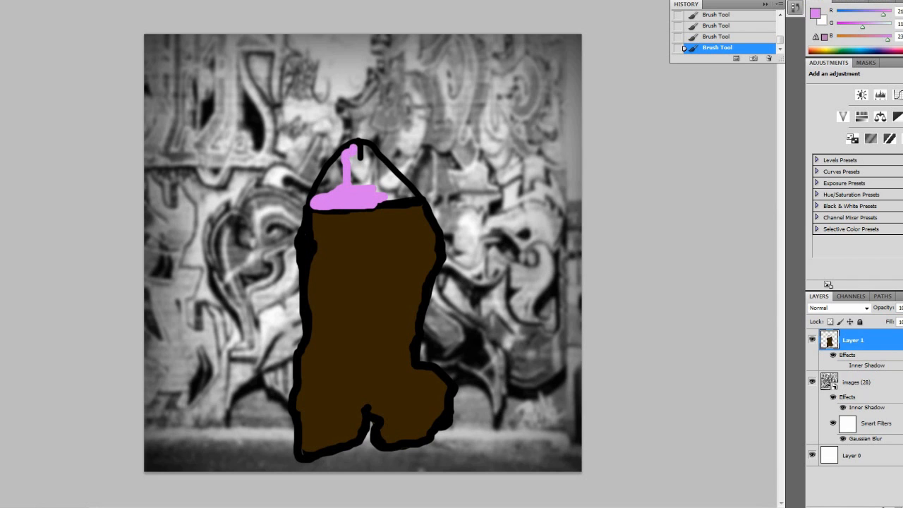
Dab pink to fill the remaining gaps along the cap's top edge.
click(355, 166)
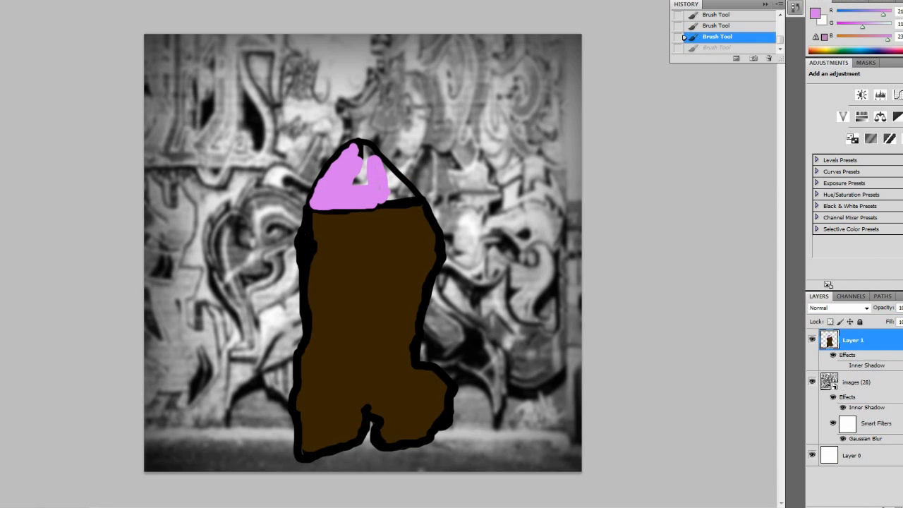
click(361, 172)
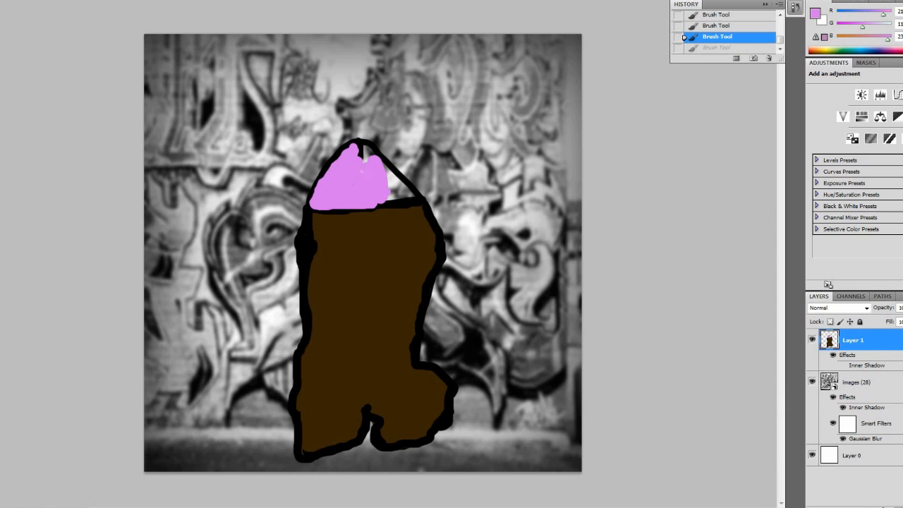
click(367, 152)
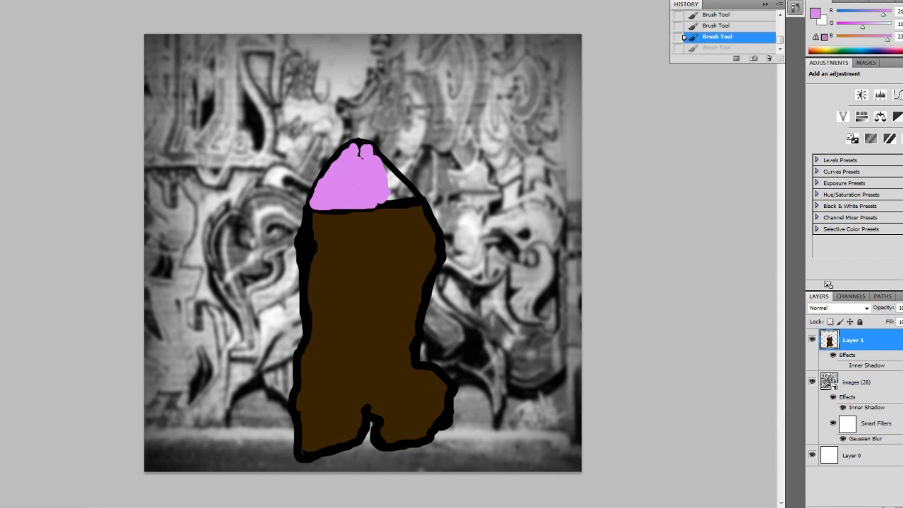
click(360, 148)
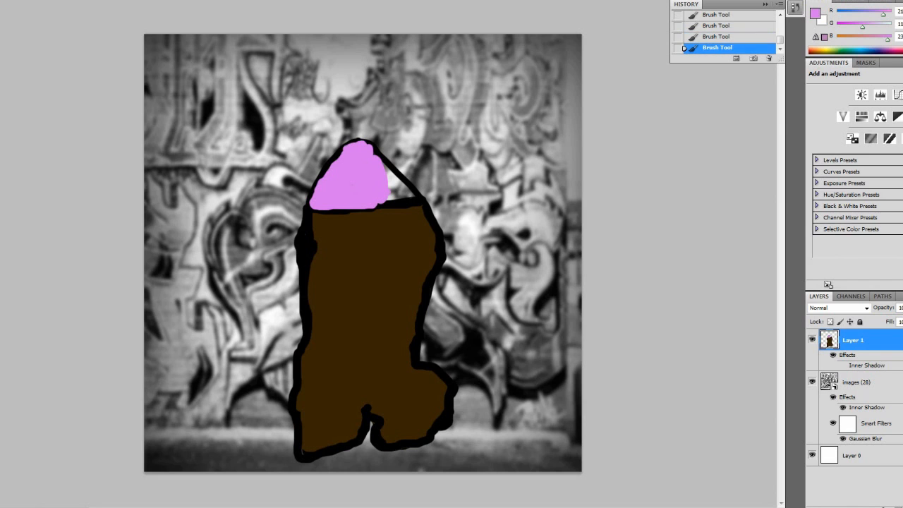